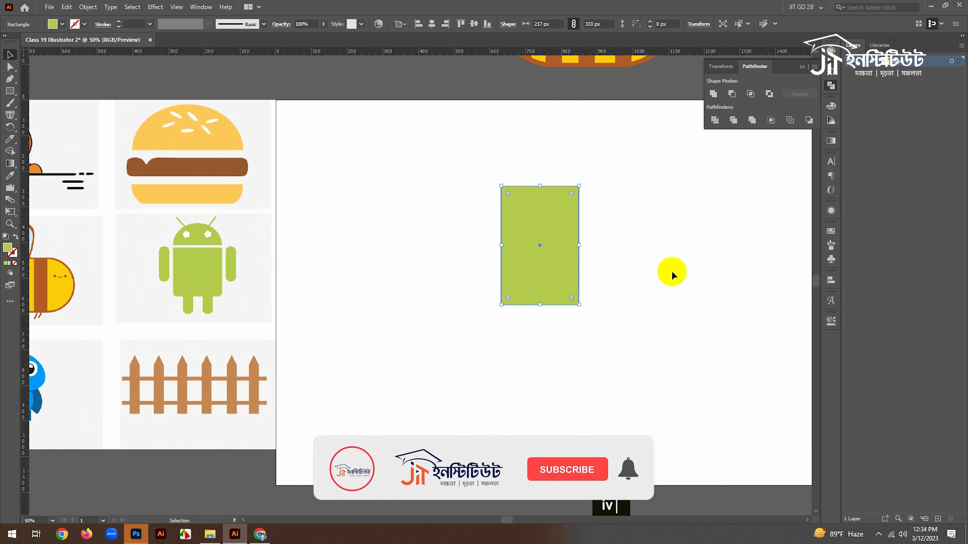
Round the top corners fully into a dome and soften the bottom corners slightly
{"action": "left_click", "coordinate": [566, 469]}
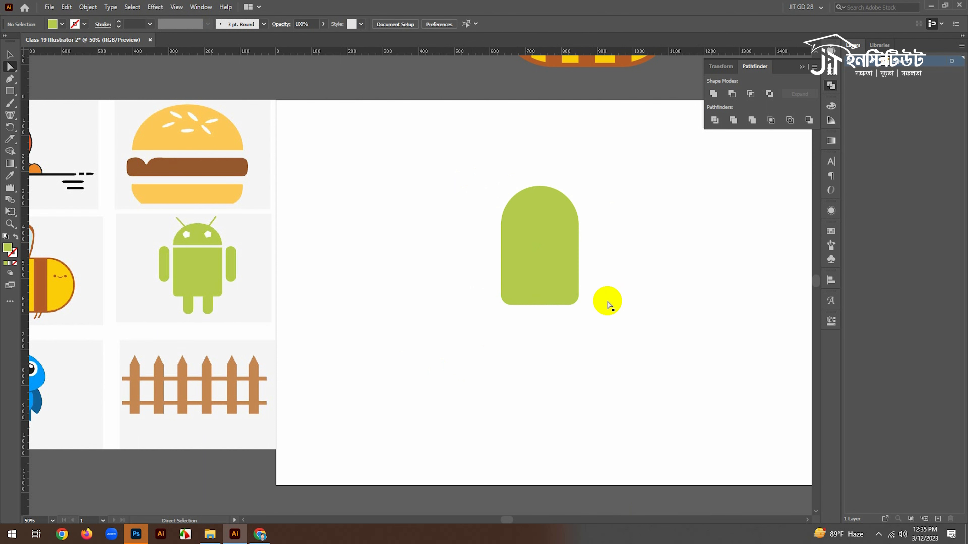
Cut a thin white gap with a strip, Pathfinder Divide, ungroup and delete the strip pieces
{"action": "left_click", "coordinate": [11, 93]}
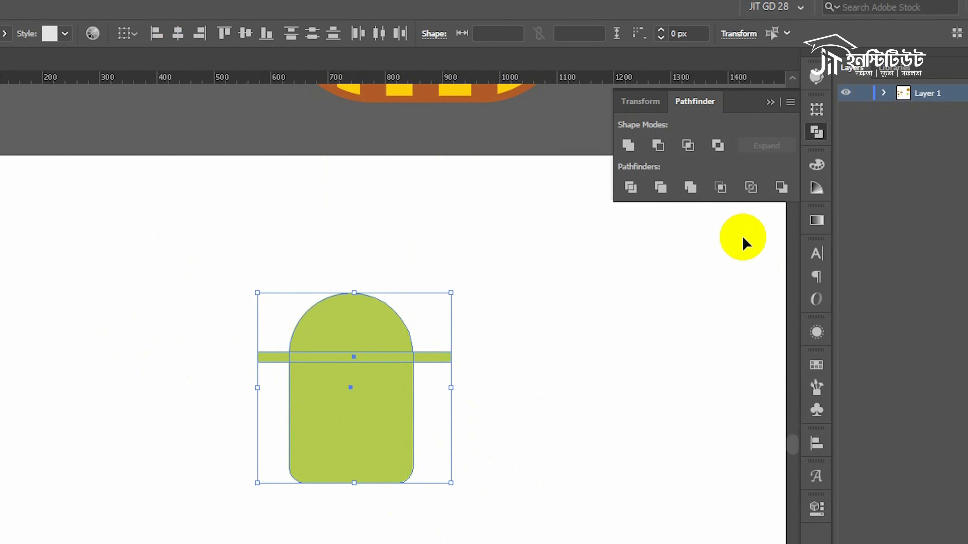
{"action": "right_click", "coordinate": [352, 387]}
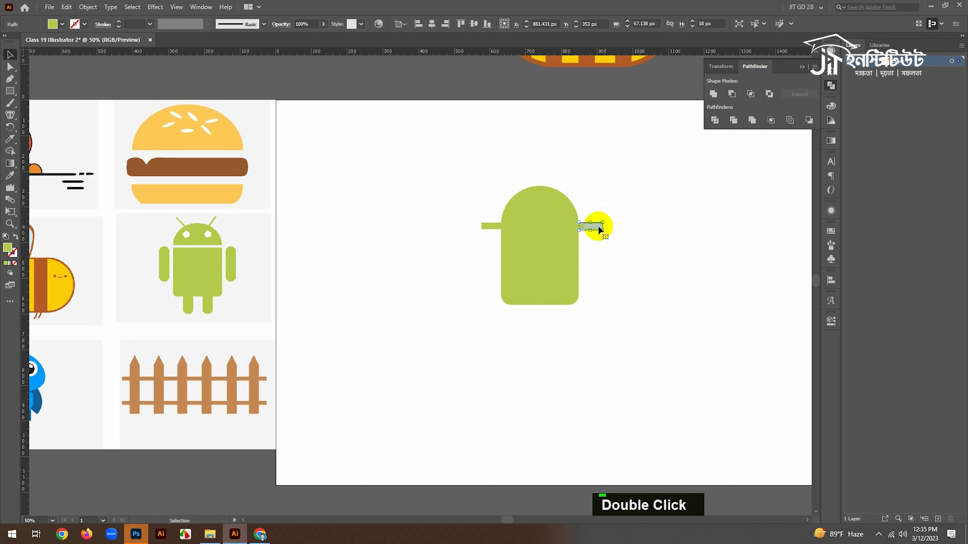
{"action": "key", "text": "Delete"}
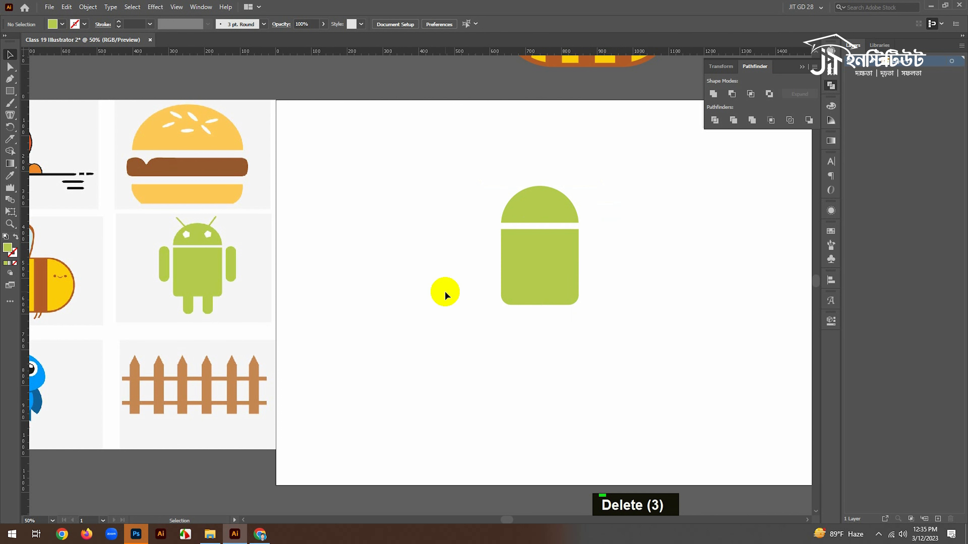
{"action": "mouse_move", "coordinate": [443, 303]}
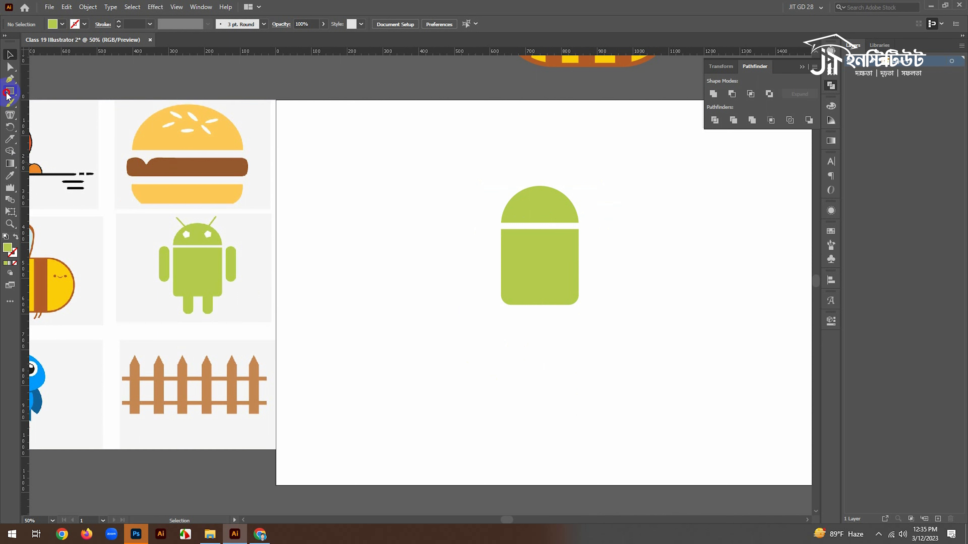
Draw a rounded leg under the body, Alt-copy a second leg, and copy one up as an arm
{"action": "left_click_drag", "start_coordinate": [498, 324], "coordinate": [506, 375]}
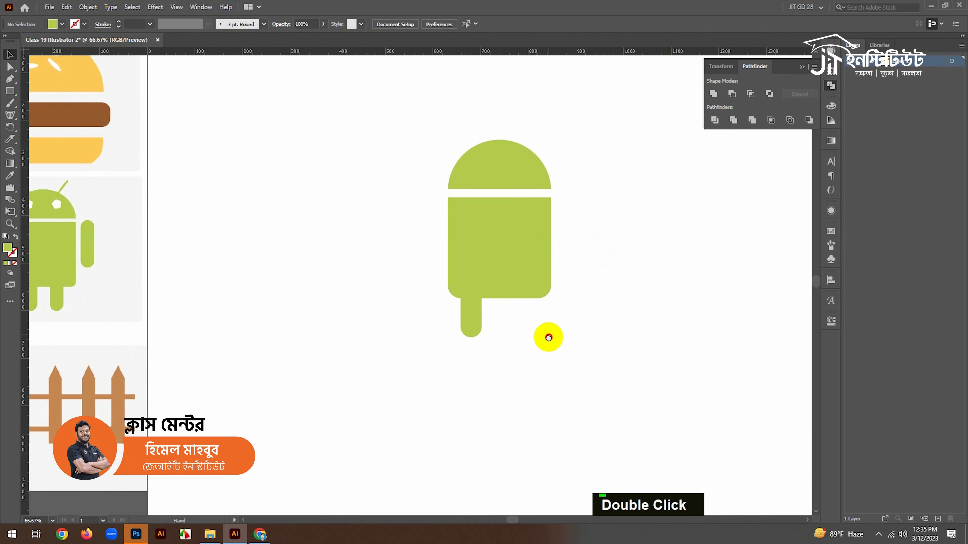
{"action": "left_click_drag", "start_coordinate": [548, 338], "coordinate": [391, 132]}
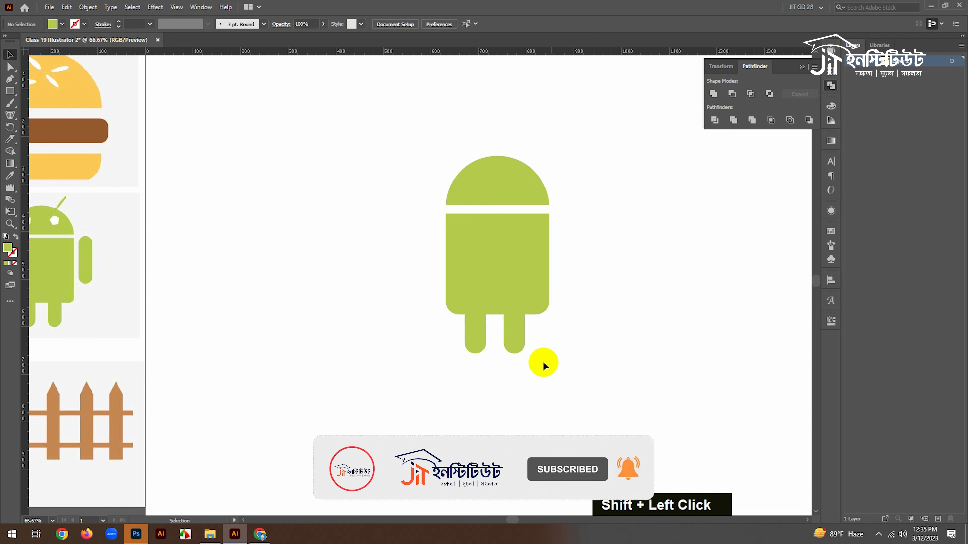
{"action": "left_click_drag", "start_coordinate": [543, 363], "coordinate": [582, 276]}
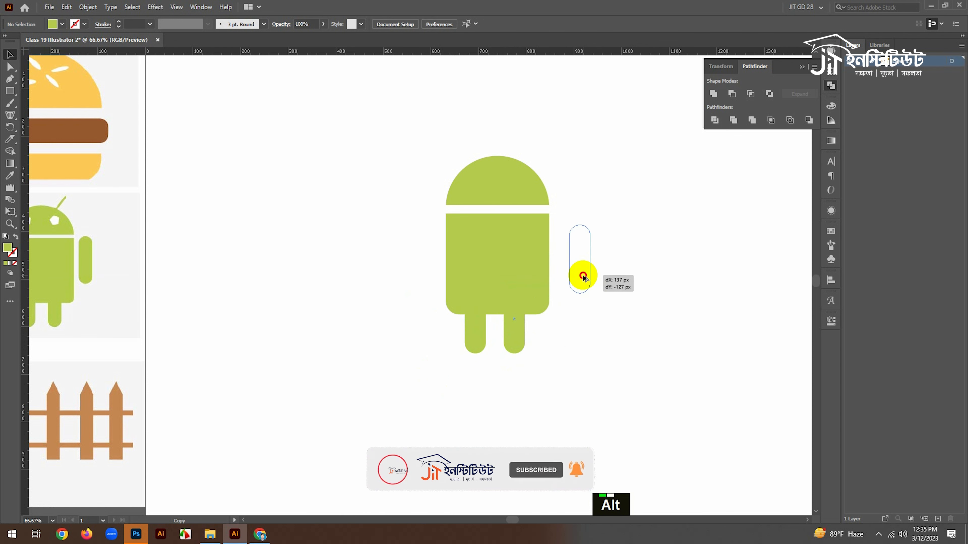
Place leg copies as arms on both sides and add two white eye circles on the head
{"action": "left_click_drag", "start_coordinate": [580, 275], "coordinate": [421, 258]}
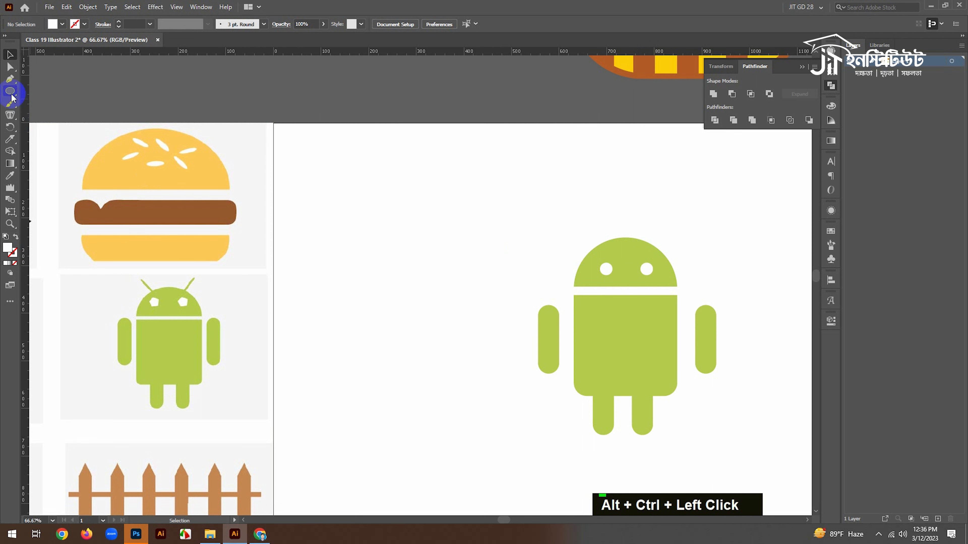
Draw a thin rotated rectangle as the left antenna and reflect a copy vertically for the right one
{"action": "right_click", "coordinate": [11, 91]}
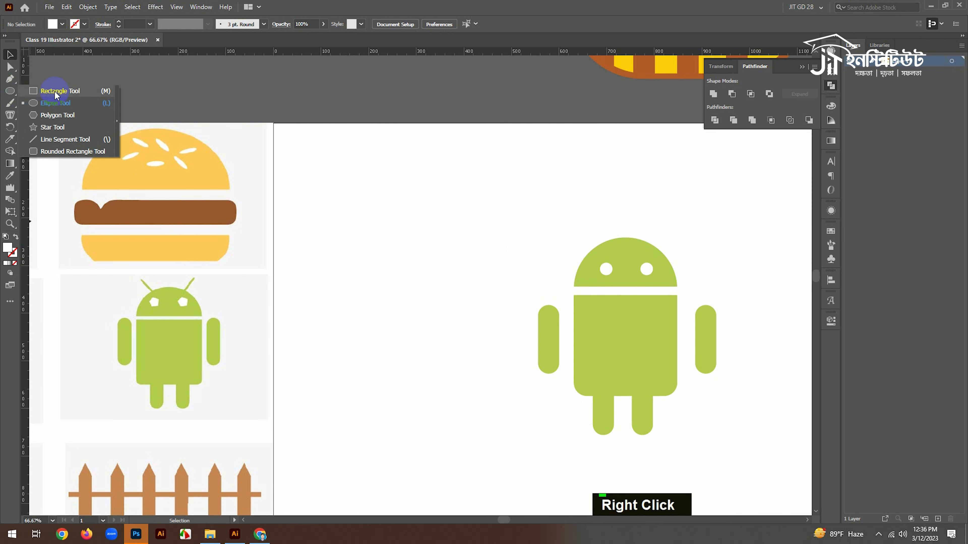
{"action": "left_click", "coordinate": [60, 91]}
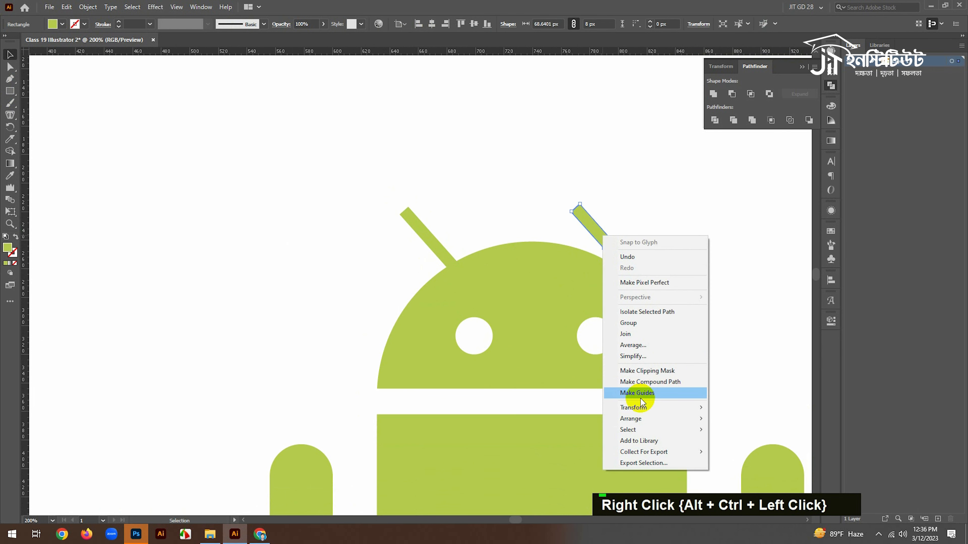
{"action": "mouse_move", "coordinate": [633, 408]}
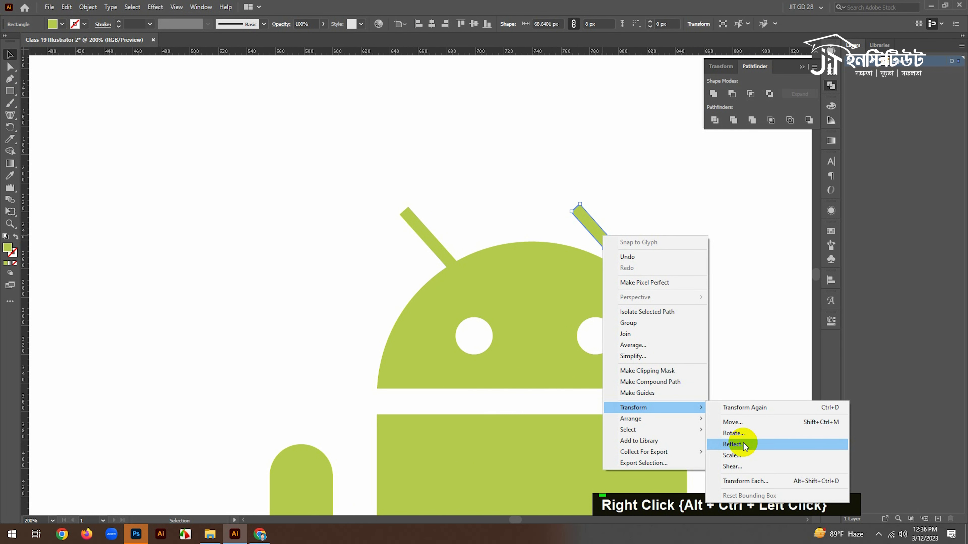
{"action": "left_click", "coordinate": [733, 444]}
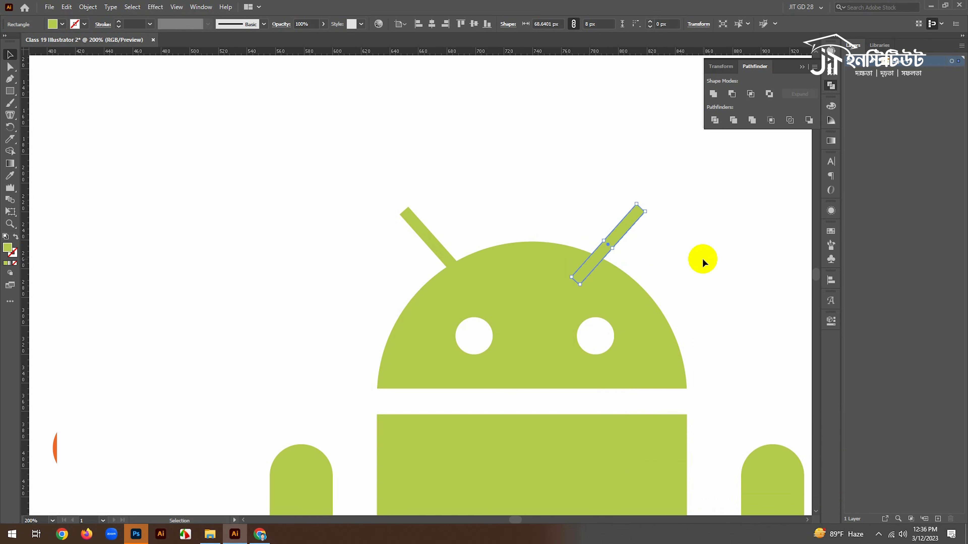